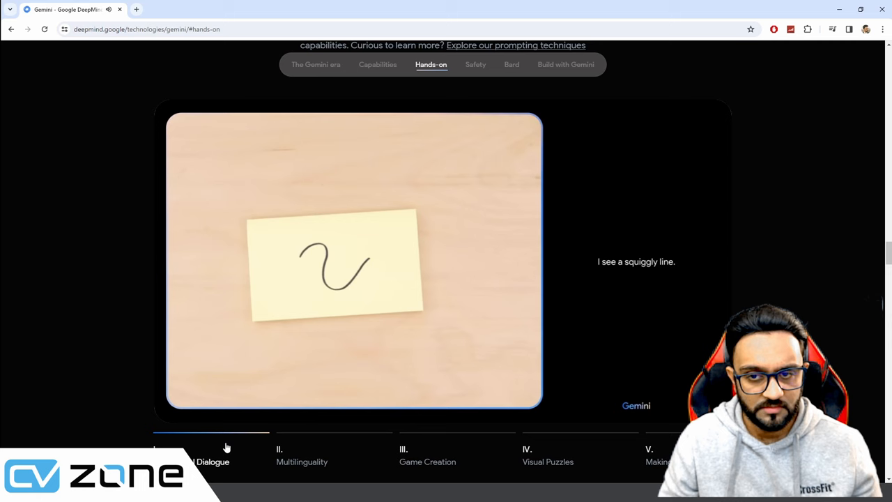
Browse the hands-on demos, then return to the 'Welcome to the Gemini era' introduction
click(548, 461)
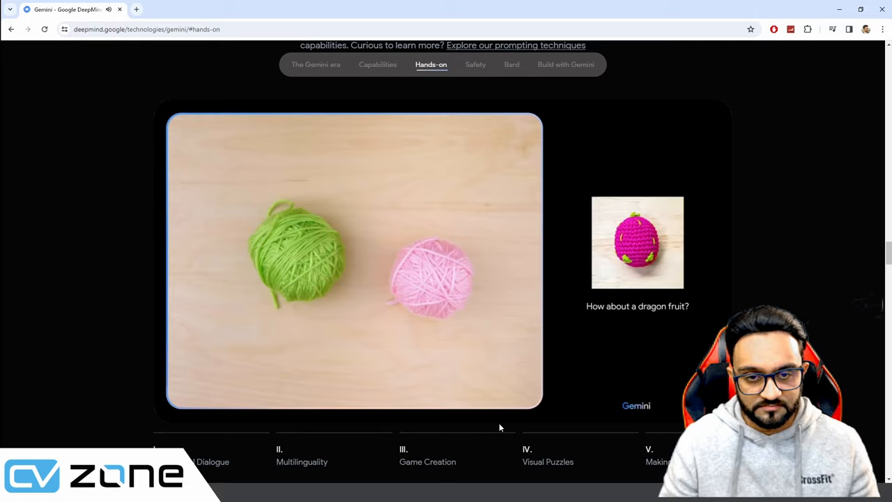
scroll(down, 3)
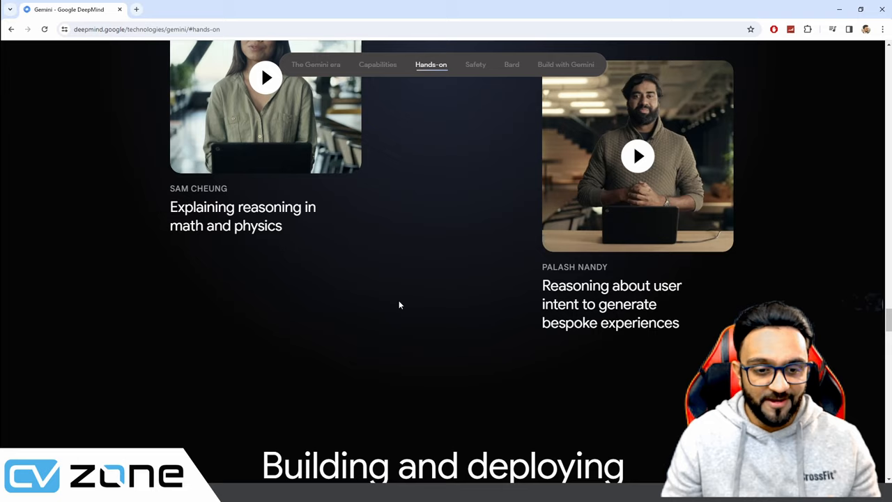
click(511, 65)
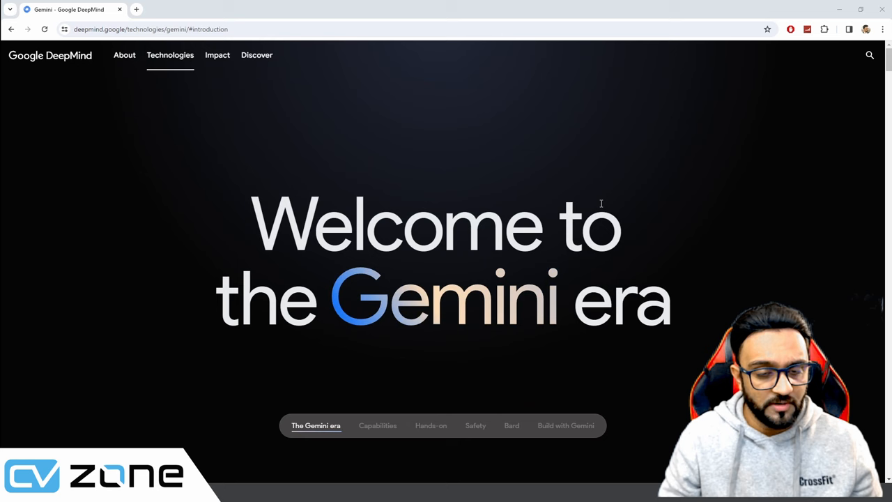
Scroll to Capabilities showing the 90.0% MMLU score and open the MMLU arXiv paper
scroll(down, 3)
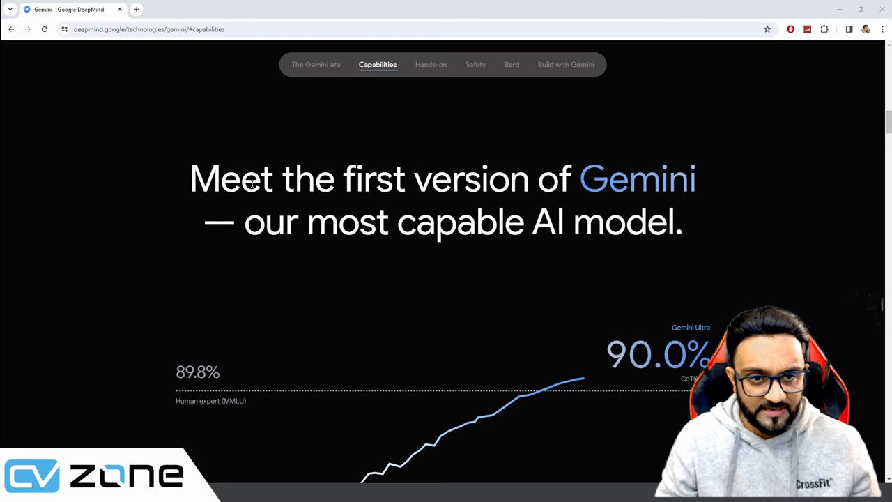
scroll(down, 3)
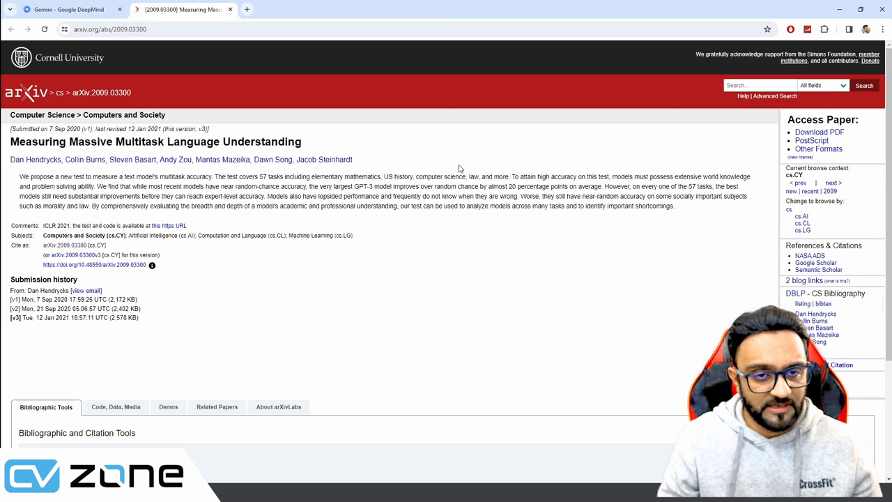
mouse_move(327, 151)
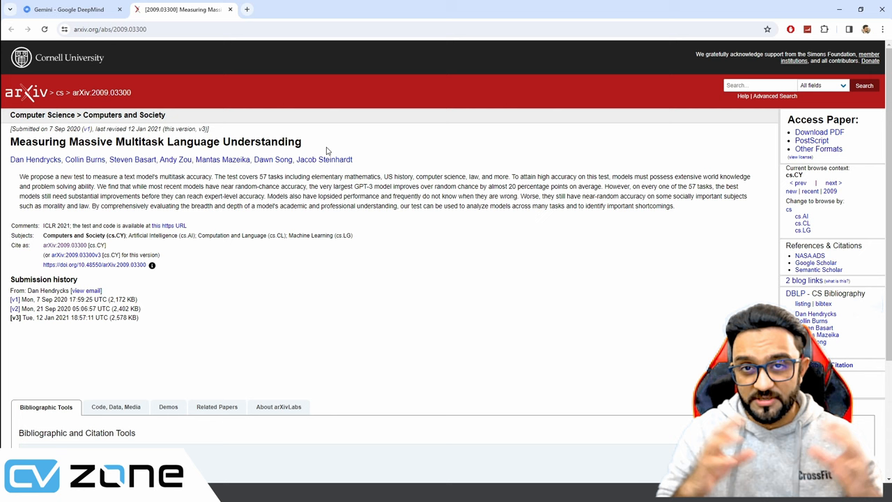
Switch back to the Gemini - Google DeepMind tab showing the MMLU comparison chart
click(66, 9)
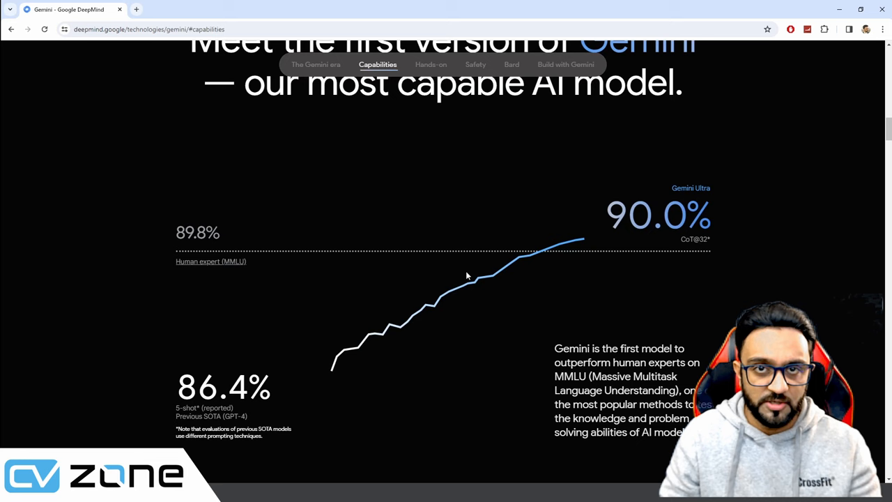
mouse_move(476, 268)
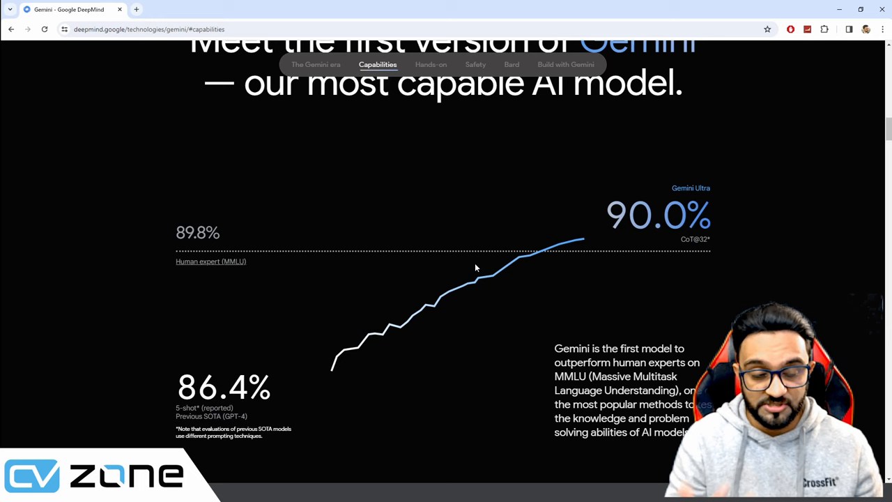
mouse_move(209, 264)
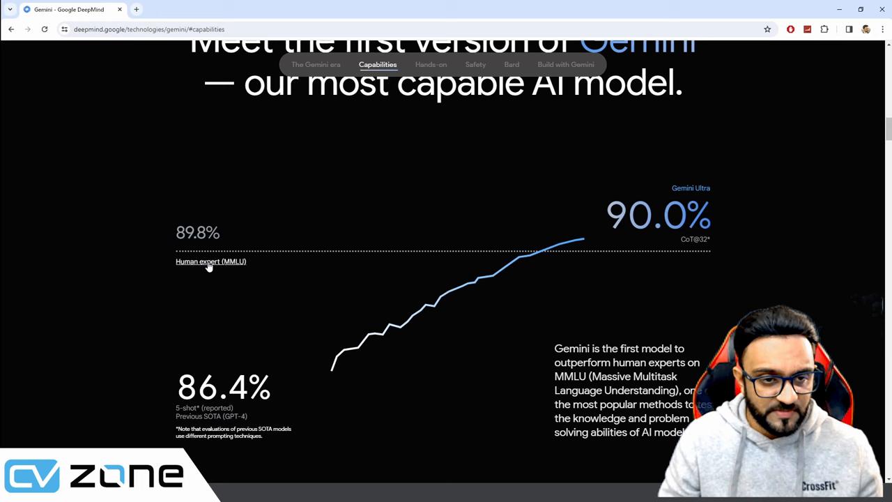
double_click(197, 232)
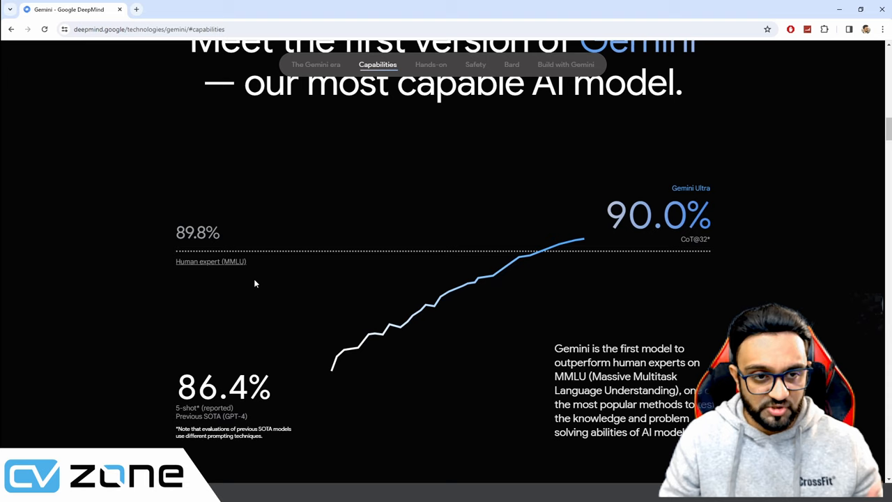
scroll(down, 3)
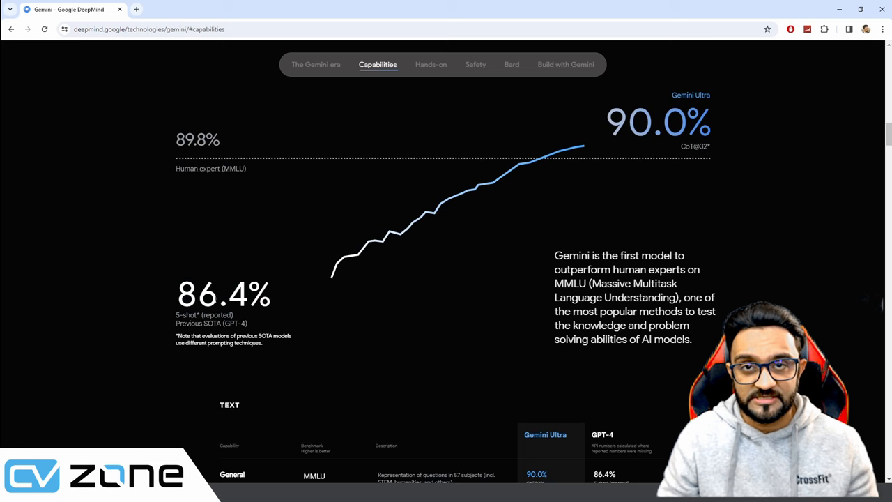
mouse_move(258, 249)
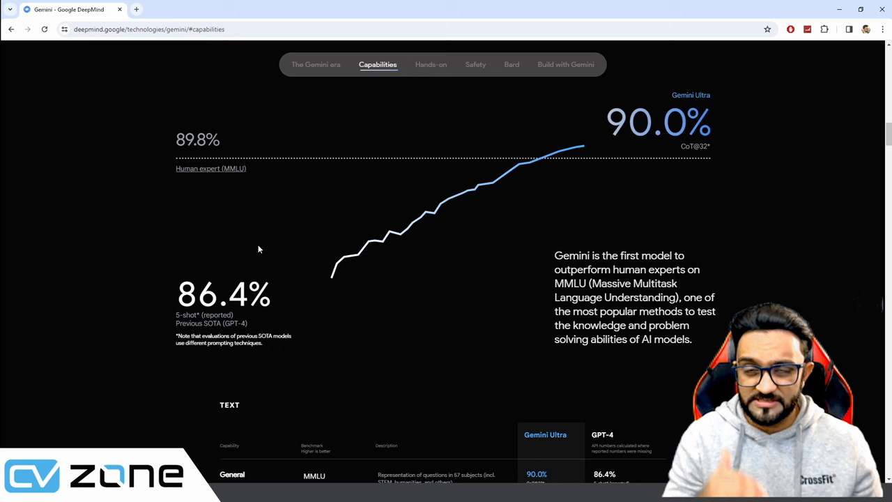
scroll(up, 3)
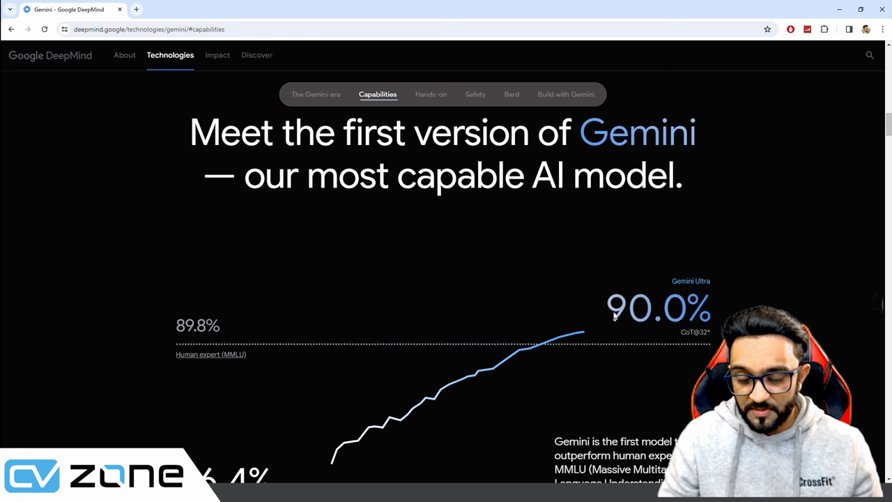
mouse_move(728, 305)
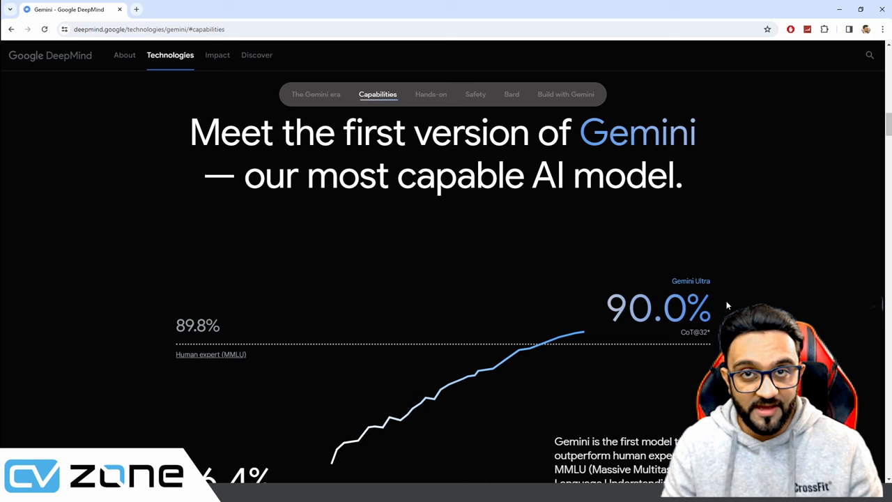
Scroll down from Capabilities to the Hands-on with Gemini world-map demo video
scroll(down, 3)
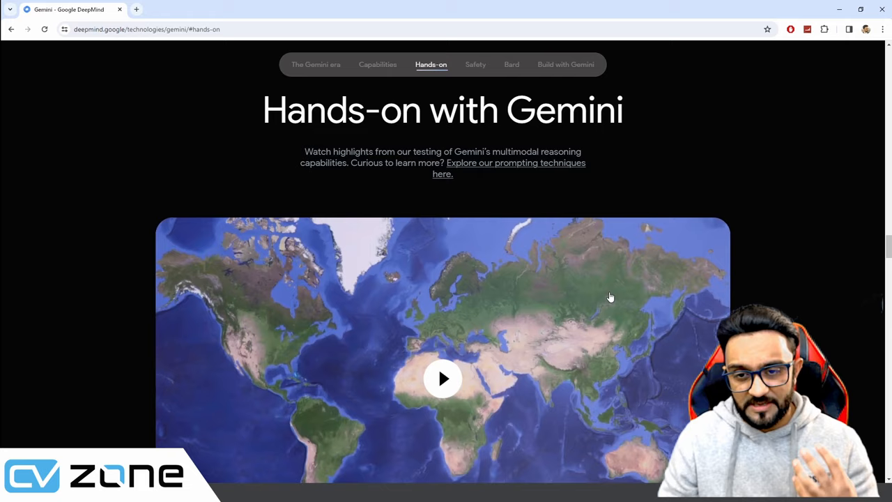
click(442, 378)
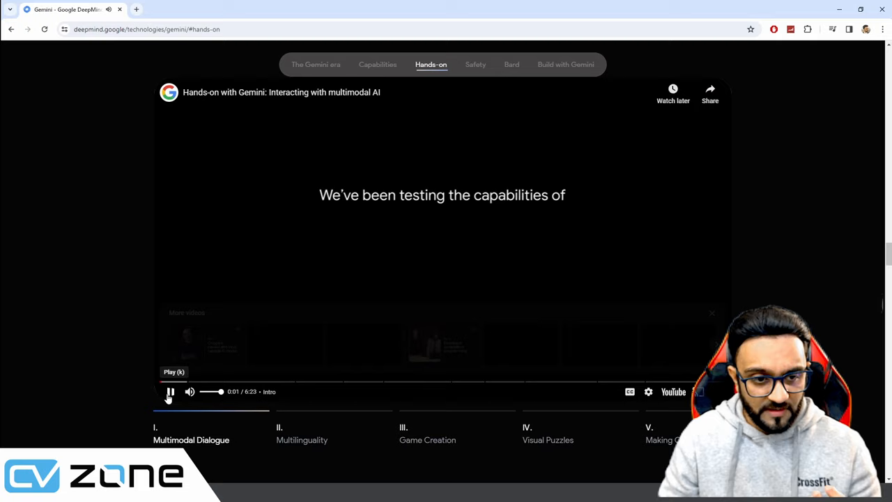
click(170, 391)
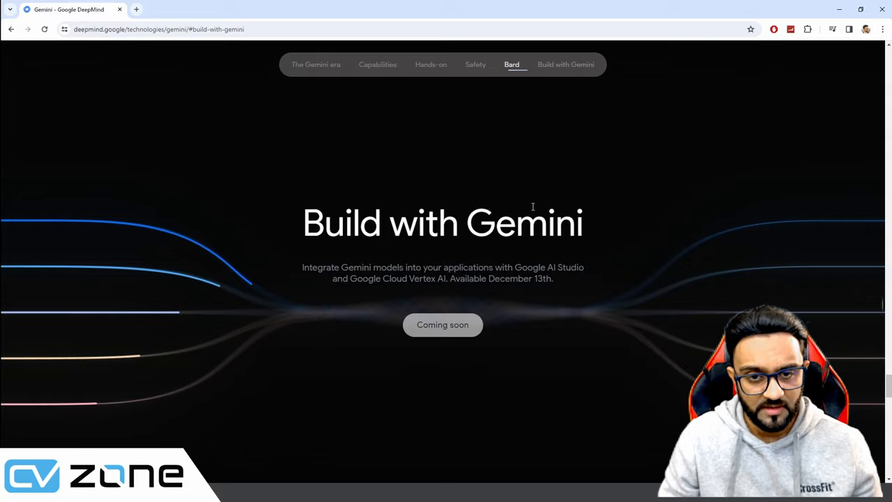
click(430, 64)
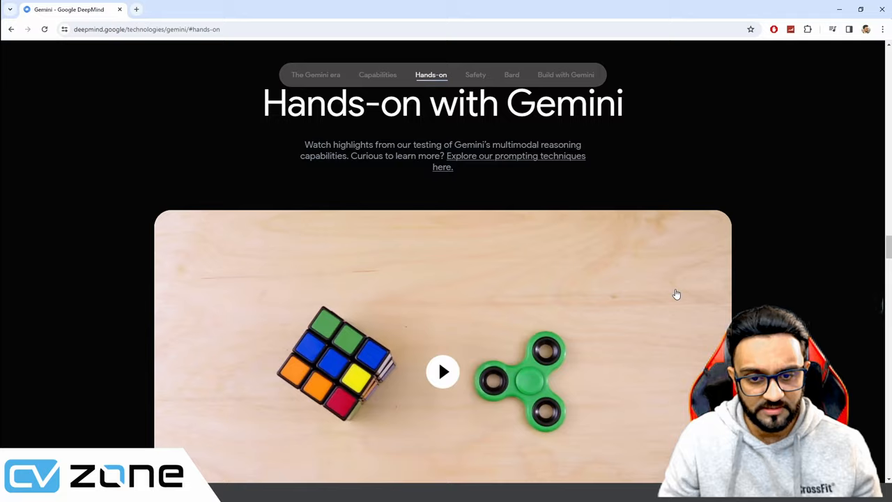
Play the hands-on video, pausing and resuming through Visual Puzzles toward Making Connections
click(442, 371)
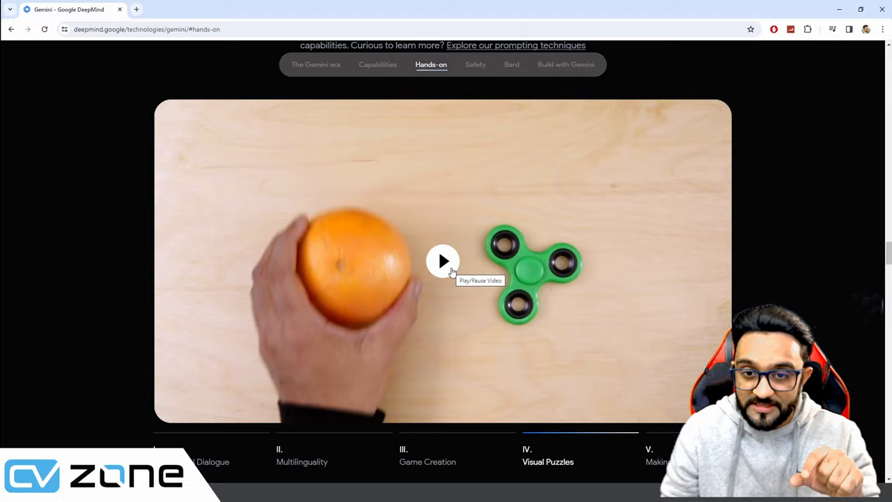
click(443, 261)
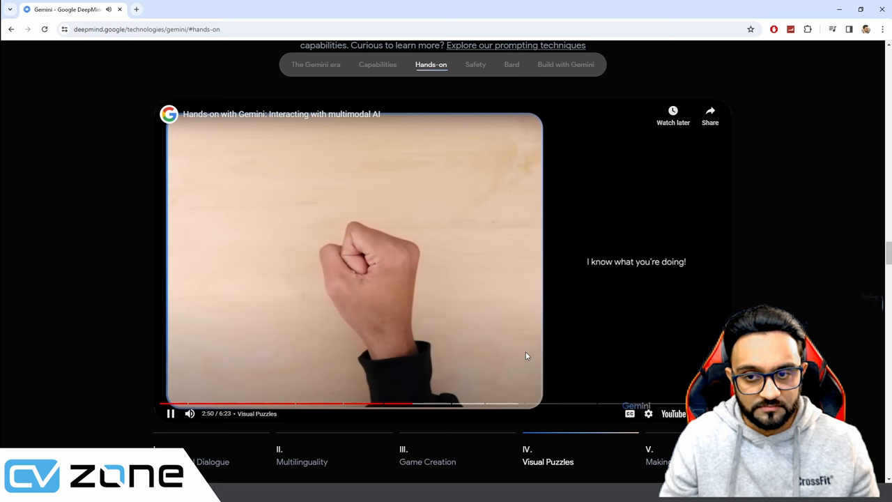
click(356, 261)
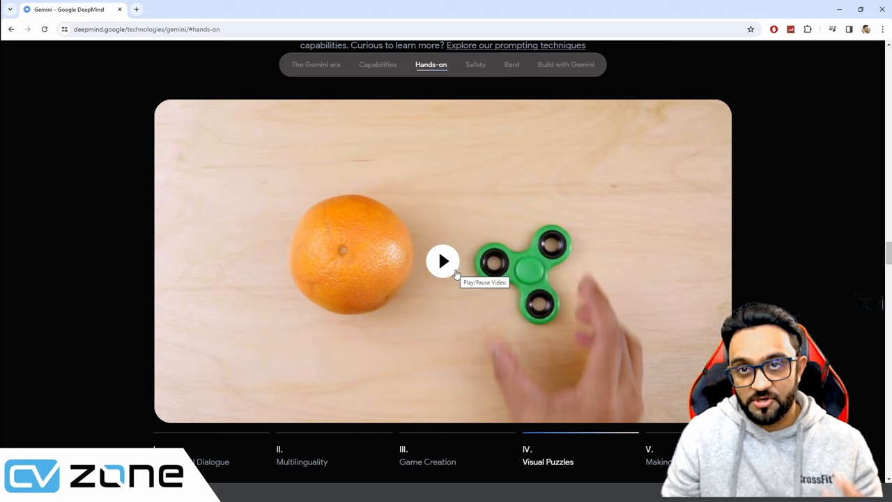
click(443, 260)
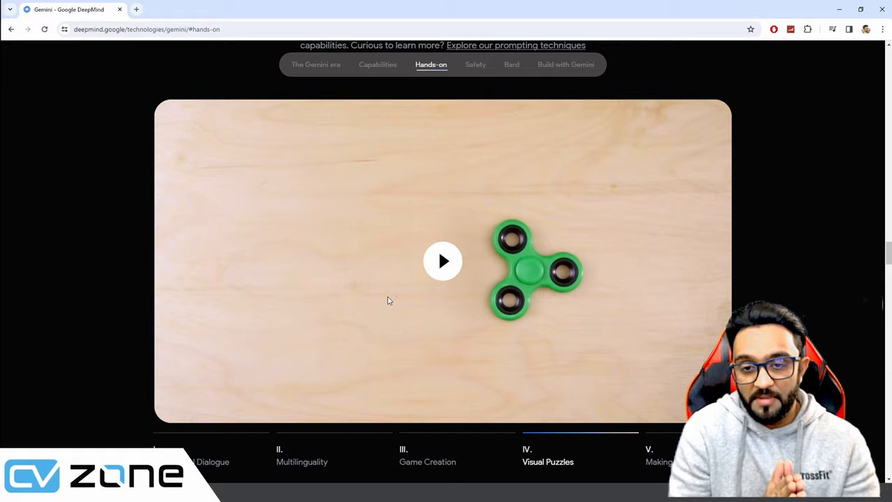
click(442, 261)
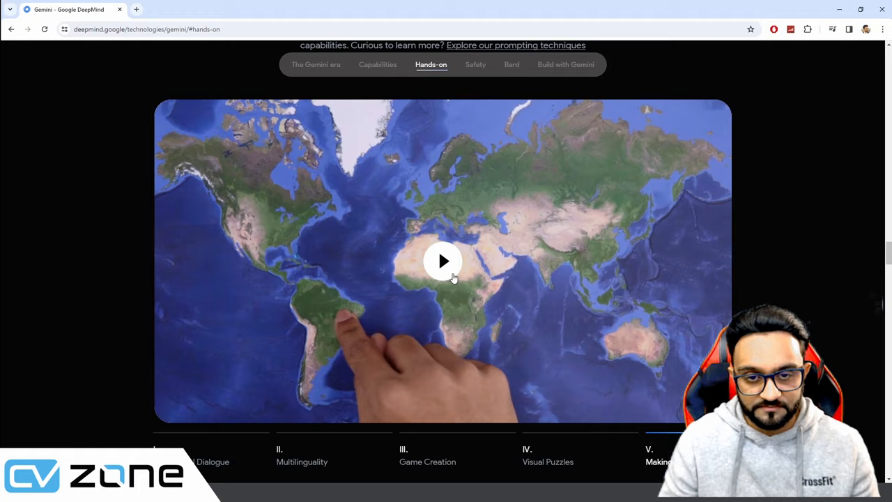
Resume the video through Making Connections into the duck-and-bear path puzzle
click(443, 260)
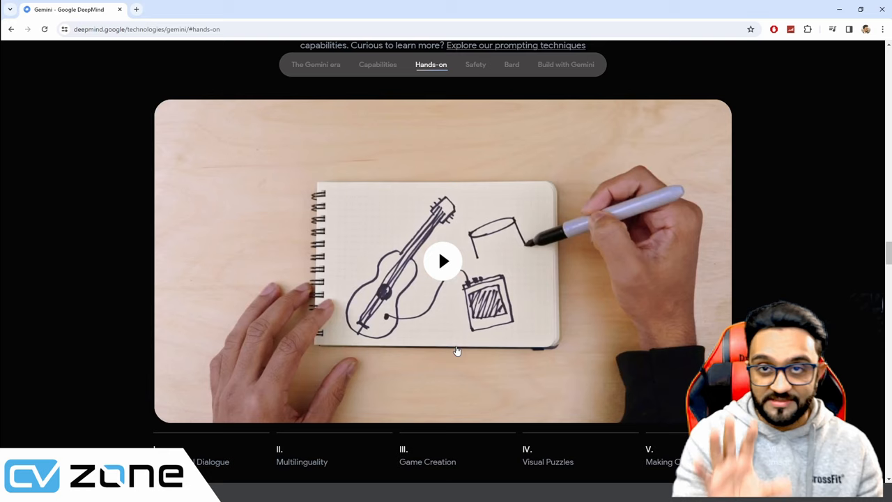
click(444, 261)
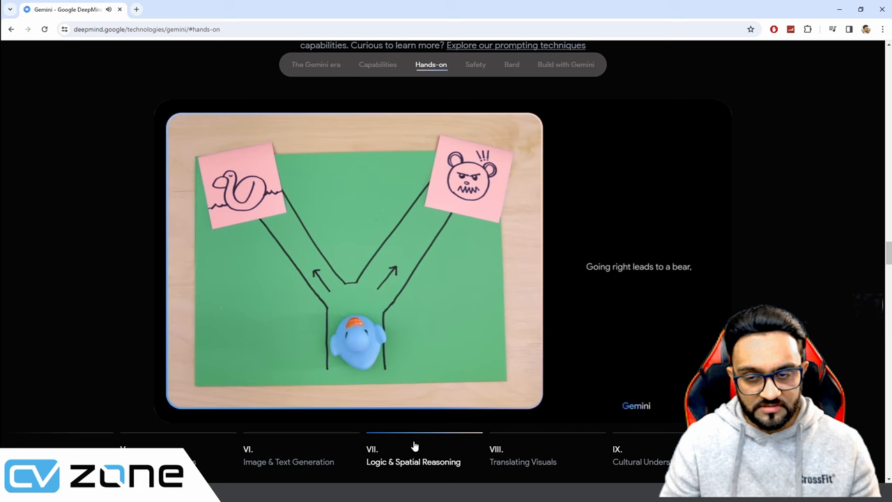
Jump the video to the Translating Visuals chapter's electric guitar demo
click(354, 262)
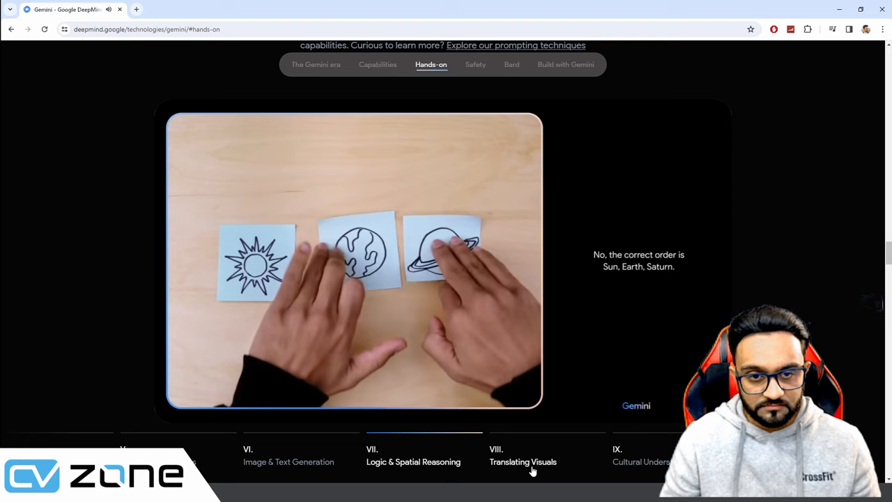
click(561, 406)
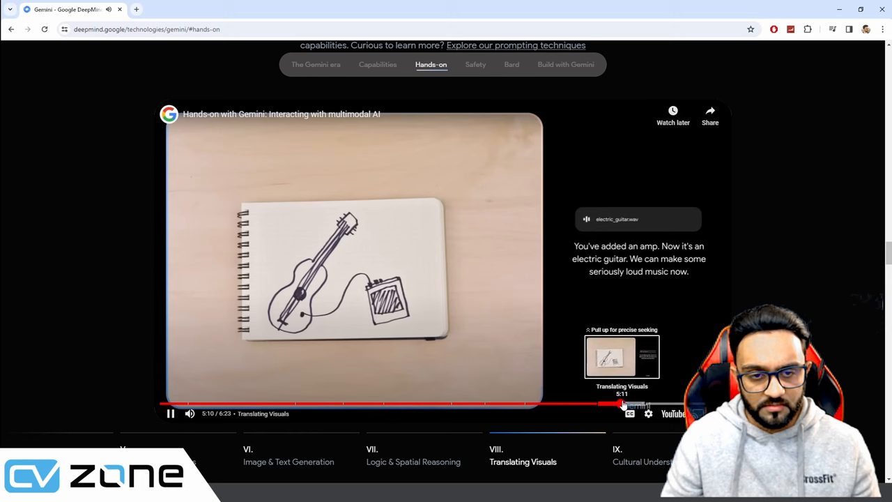
Skip past Translating Visuals and scroll to The potential of Gemini section
click(620, 403)
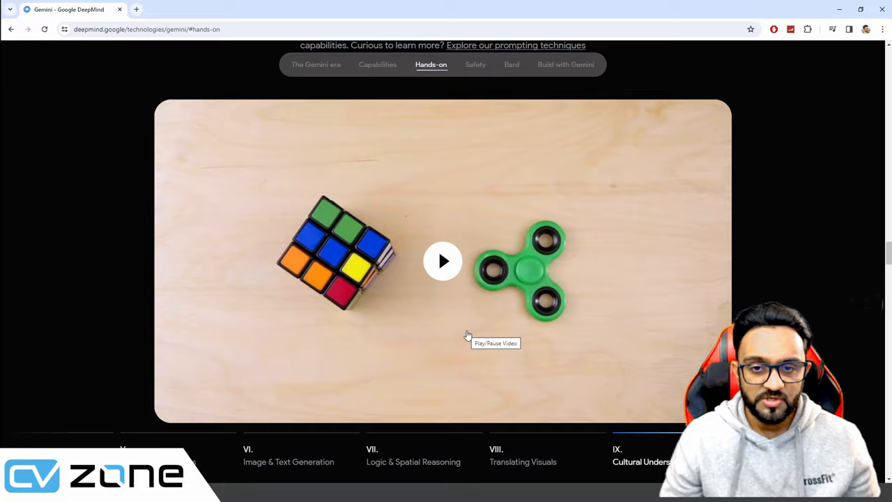
scroll(down, 3)
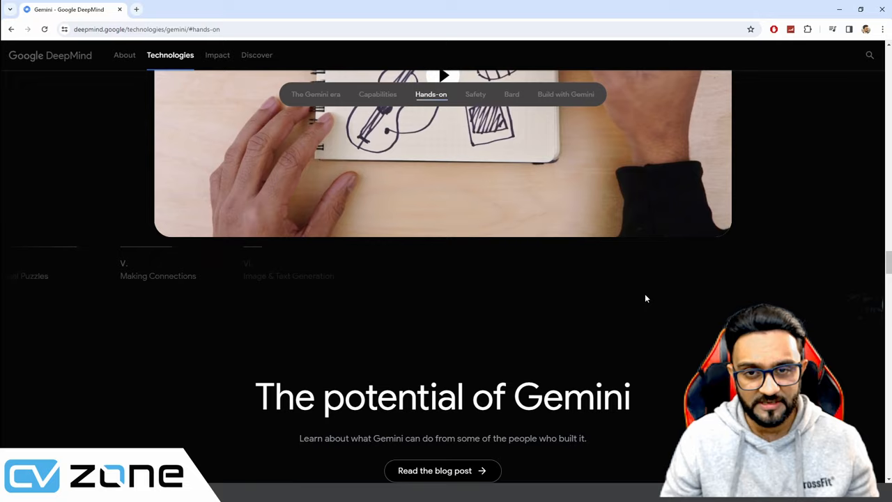
Scroll past the researcher videos to the Building and deploying Gemini responsibly section
scroll(down, 3)
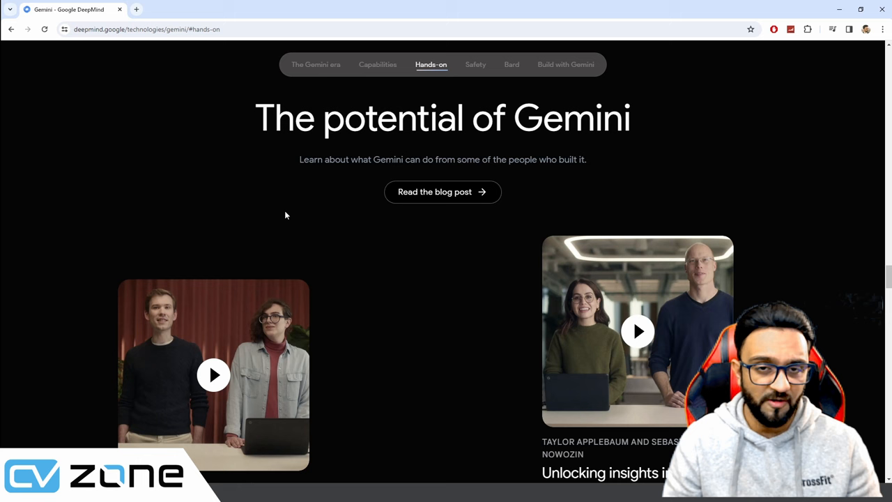
scroll(down, 3)
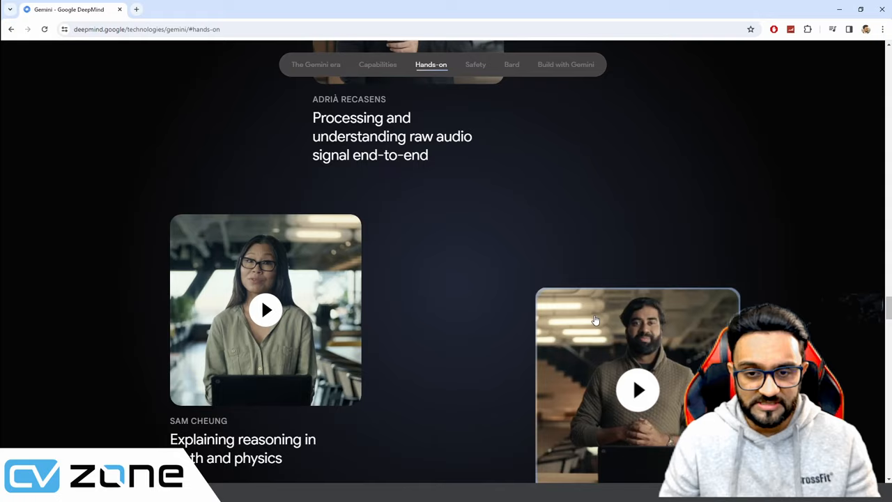
scroll(down, 3)
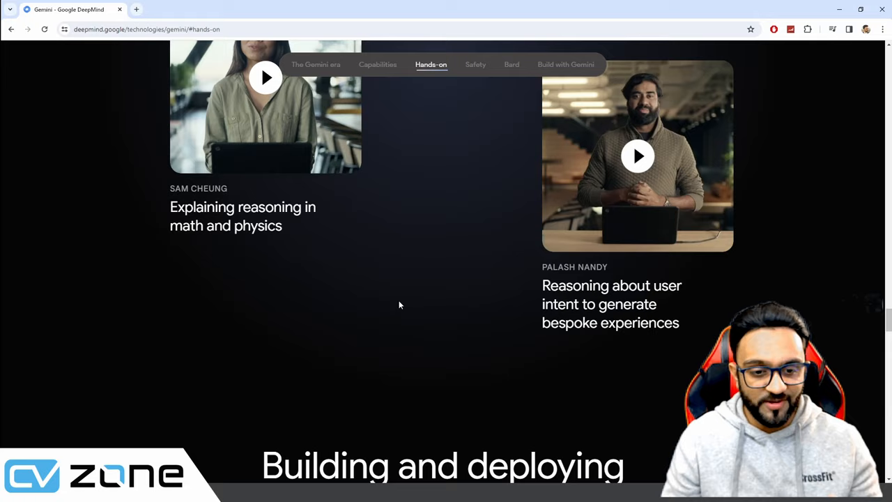
click(511, 64)
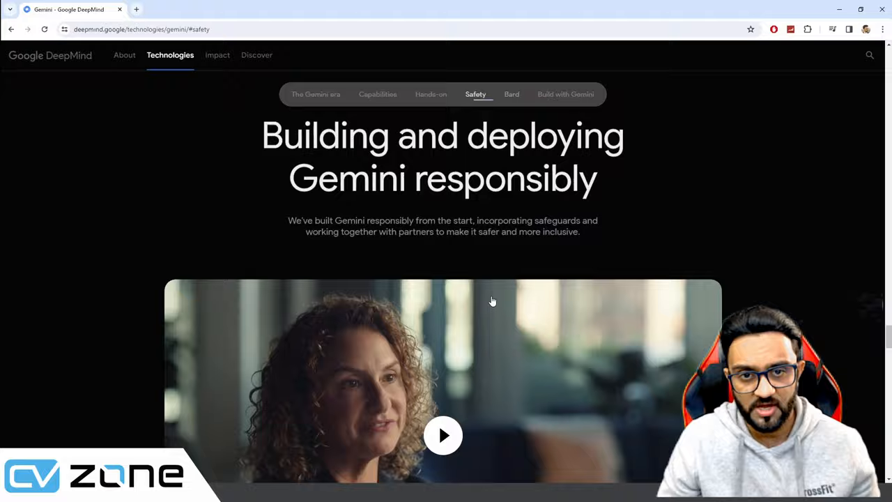
Jump to the Bard section of the page and open bard.google.com
click(512, 94)
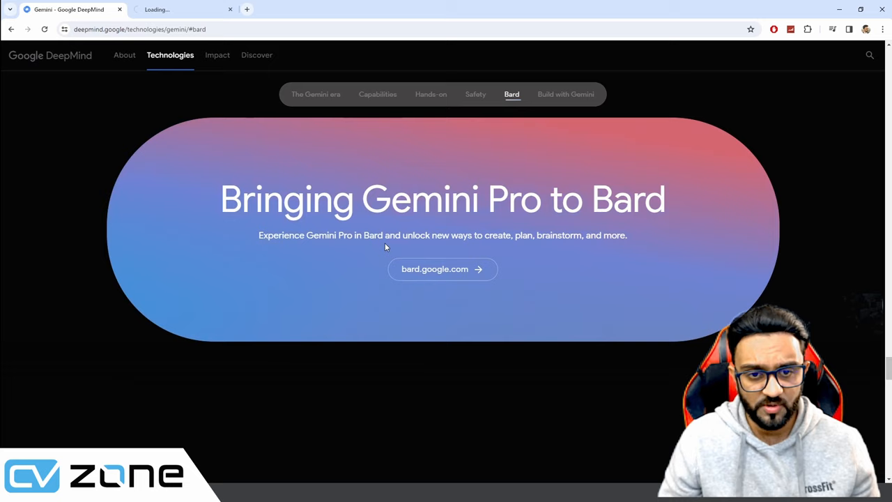
click(442, 269)
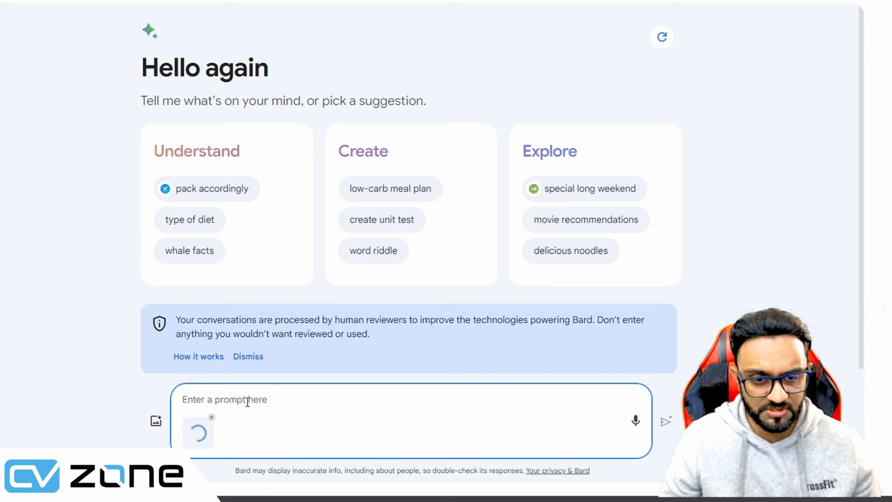
text(what)
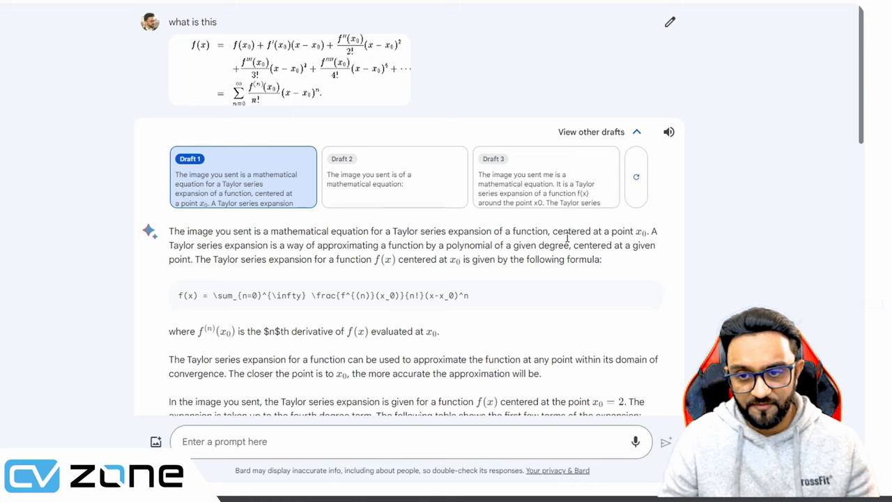
scroll(down, 3)
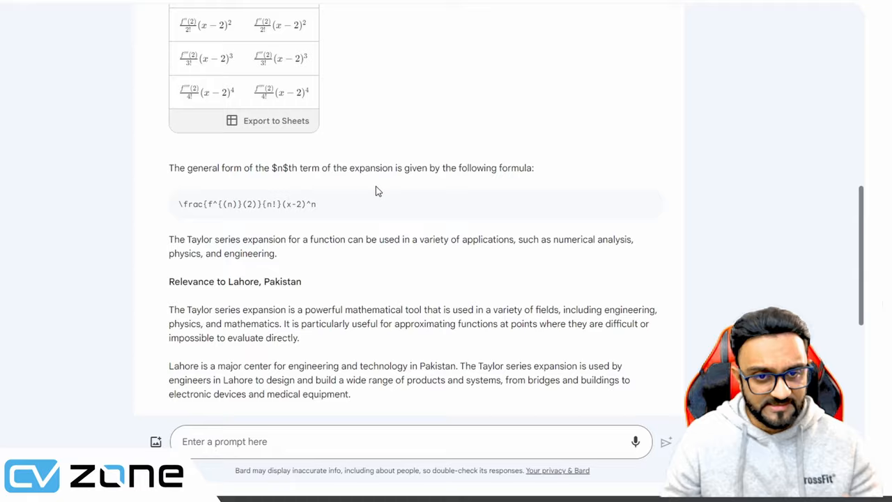
scroll(up, 3)
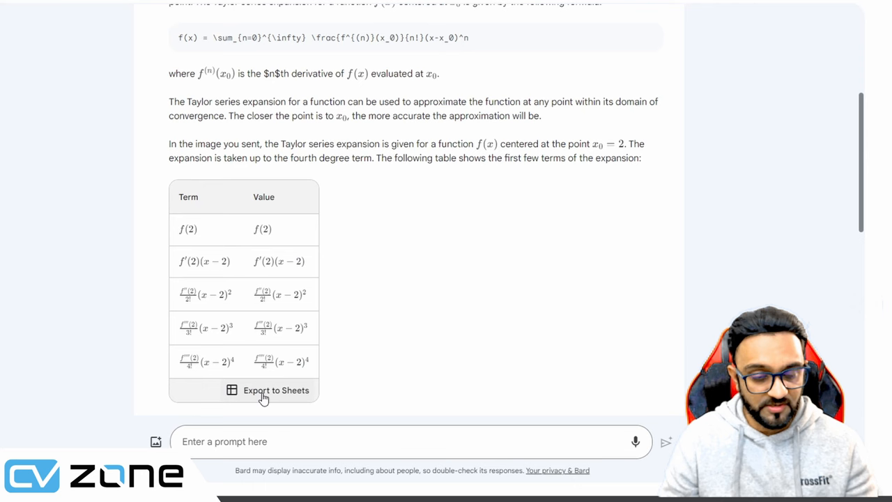
scroll(down, 3)
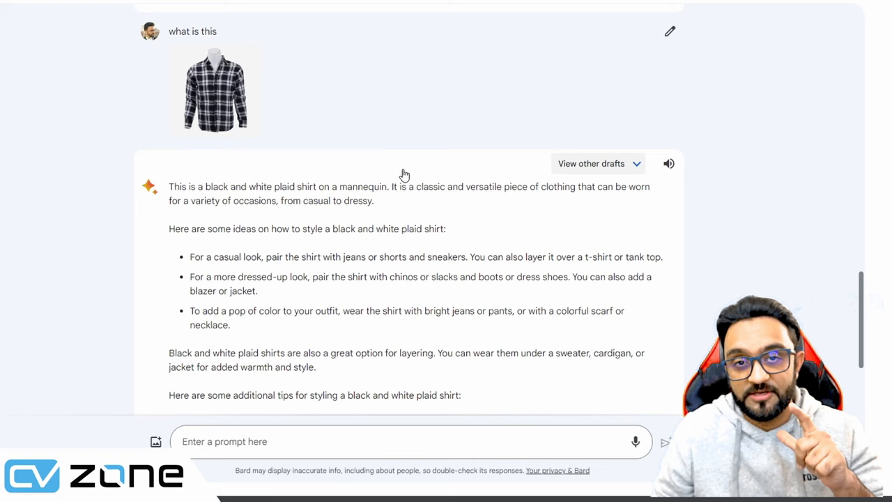
mouse_move(301, 225)
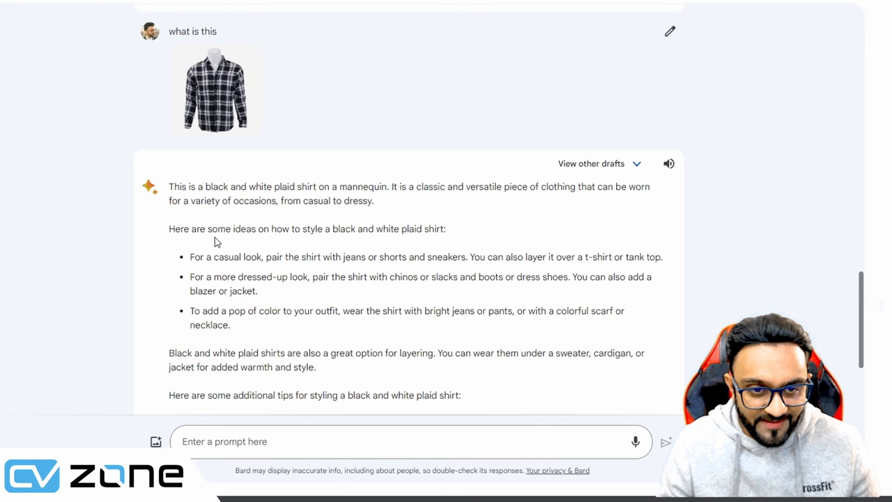
drag(168, 228, 401, 257)
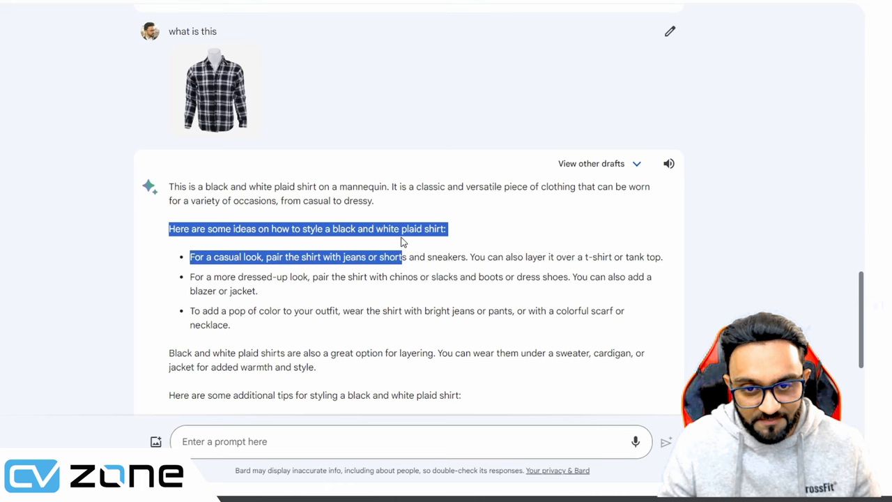
scroll(down, 3)
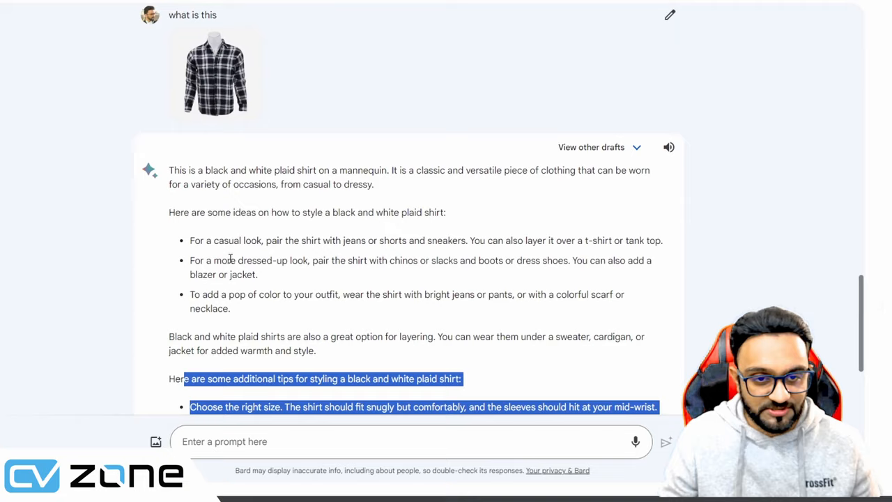
scroll(down, 3)
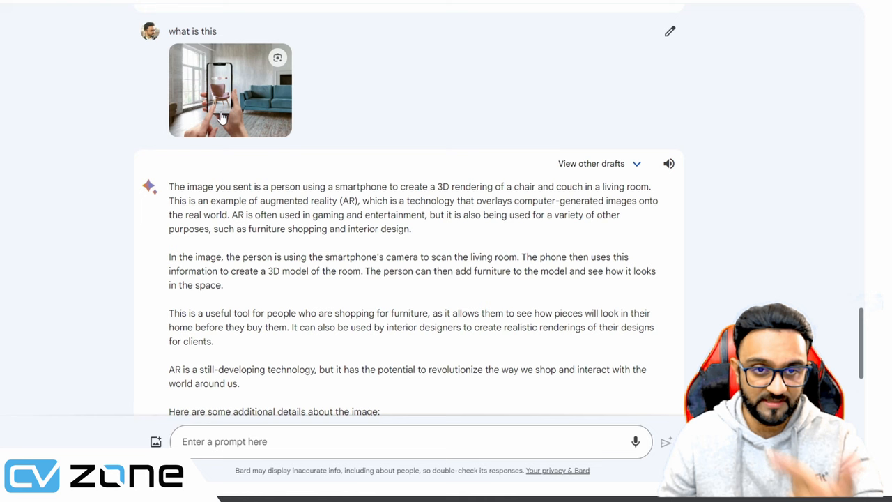
Scroll through Bard's answer about the AR furniture photo to its list of image details
scroll(down, 3)
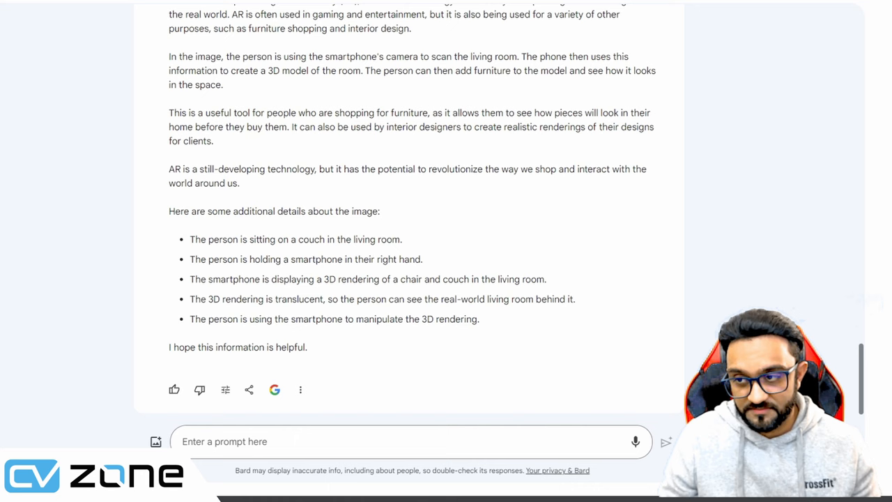
Ask 'what is this' about the Pong image, then browse the linked Siamese fighting fish Wikipedia article
text(what is this)
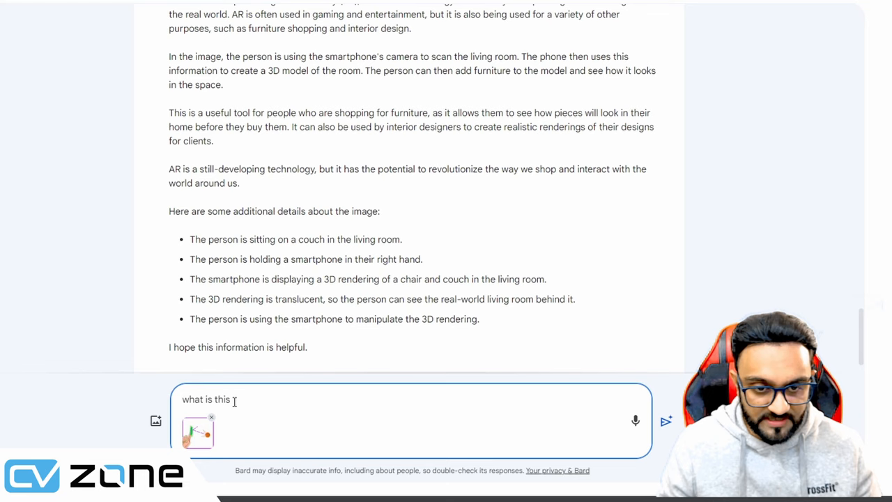
click(665, 420)
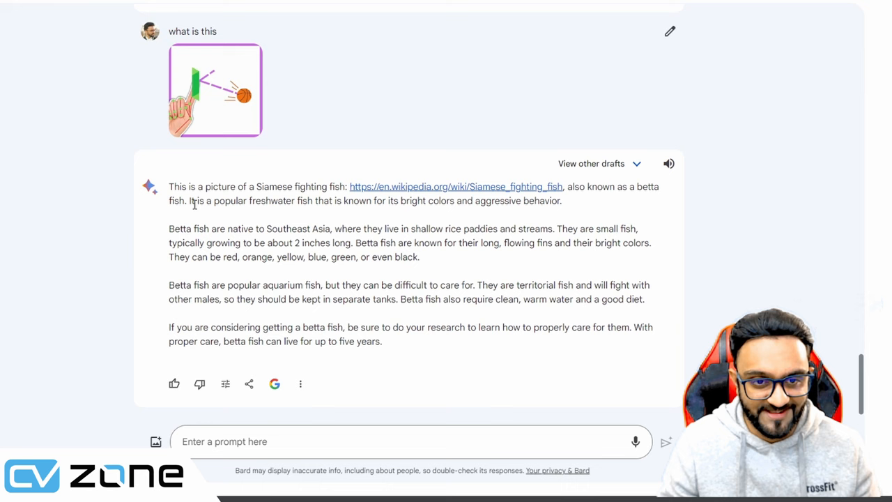
click(456, 186)
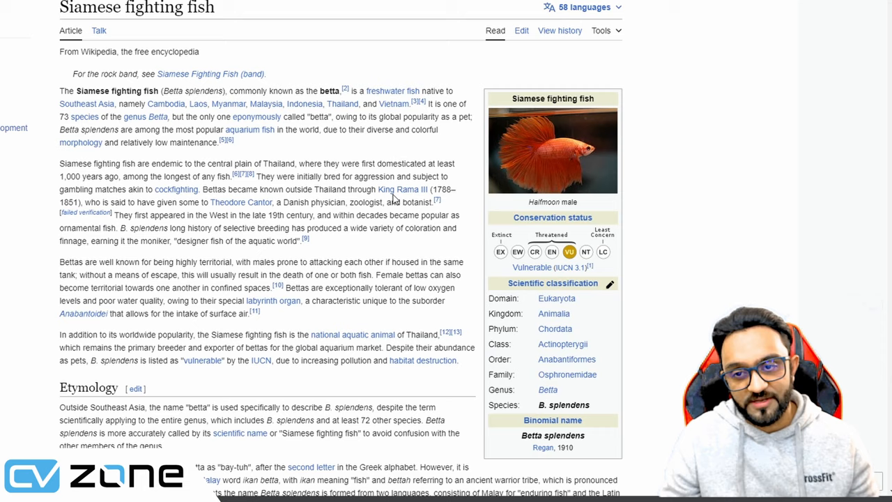
scroll(down, 3)
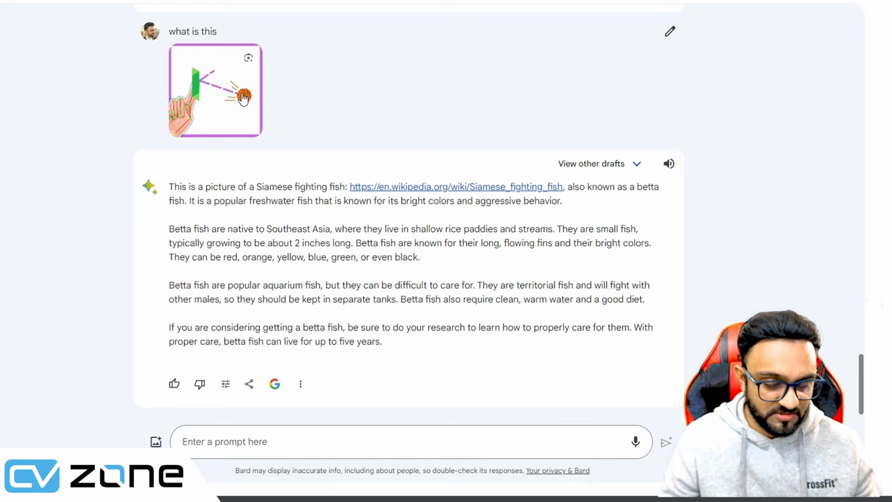
click(591, 163)
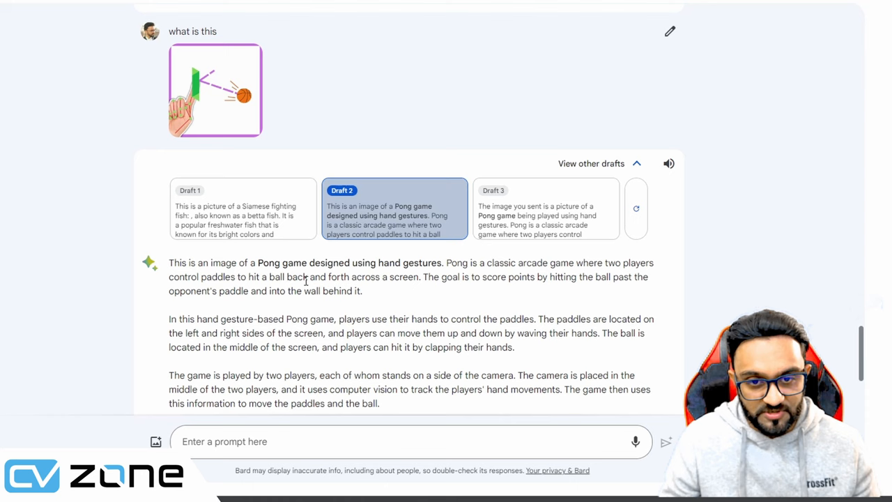
Highlight Draft 2's phrase 'designed using hand gestures' and its description of how Pong is played
drag(309, 262, 458, 262)
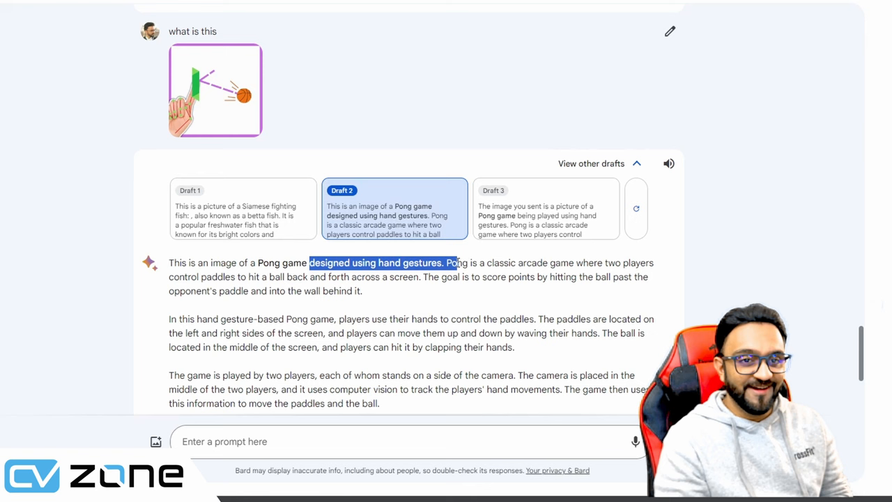
drag(446, 262, 273, 318)
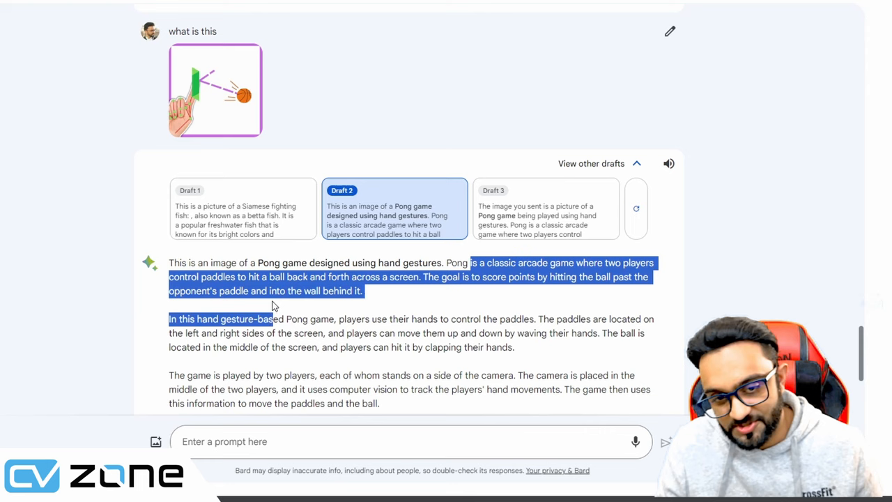
scroll(down, 3)
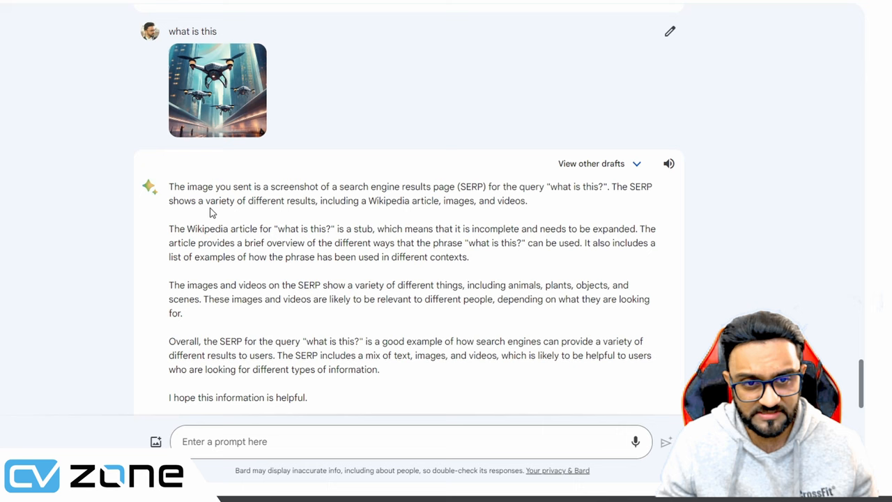
Switch to Draft 2, describing people standing in front of Bard, and read through it
click(591, 163)
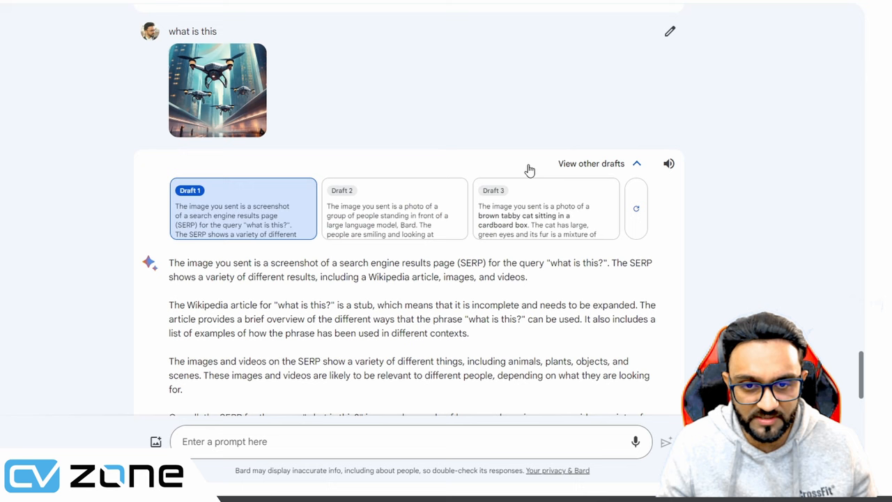
click(393, 209)
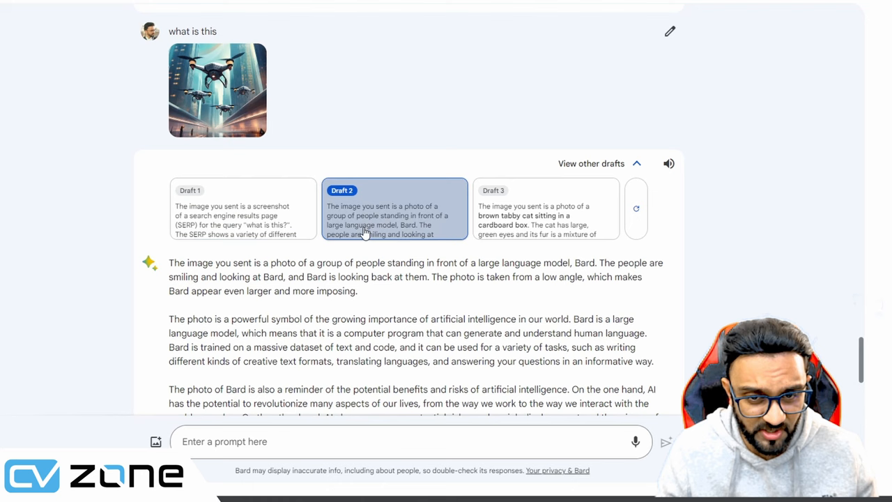
mouse_move(514, 224)
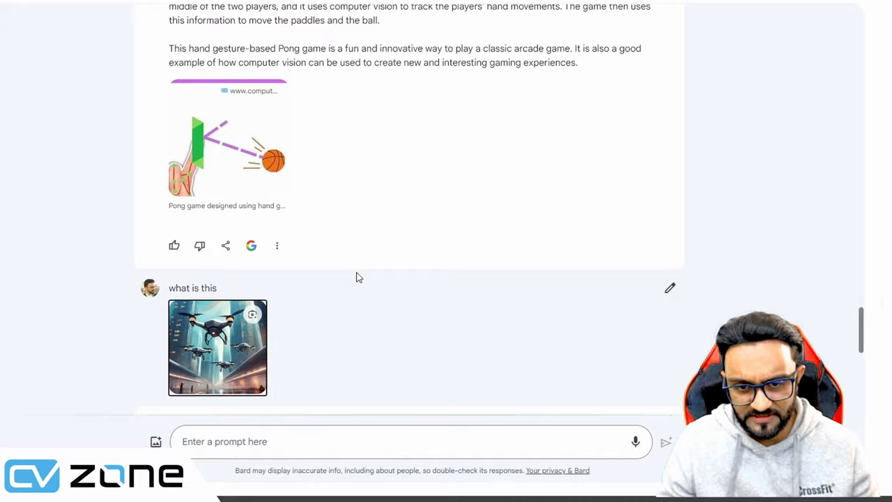
scroll(down, 3)
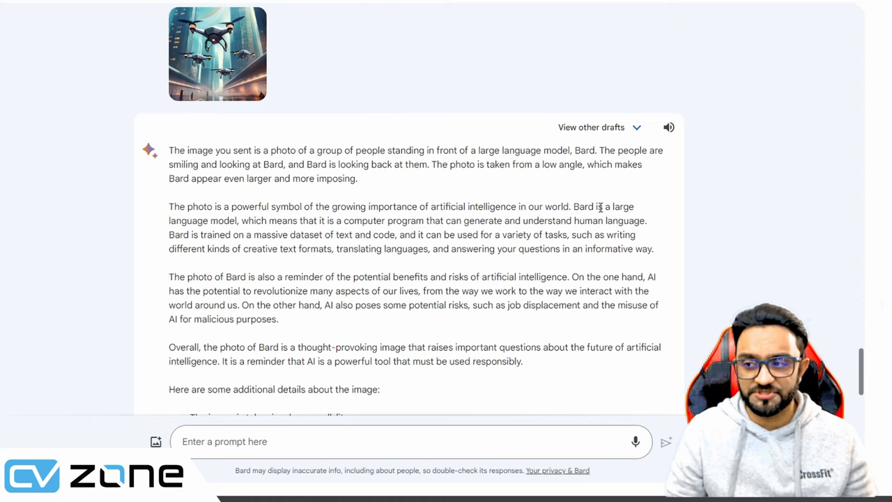
scroll(down, 3)
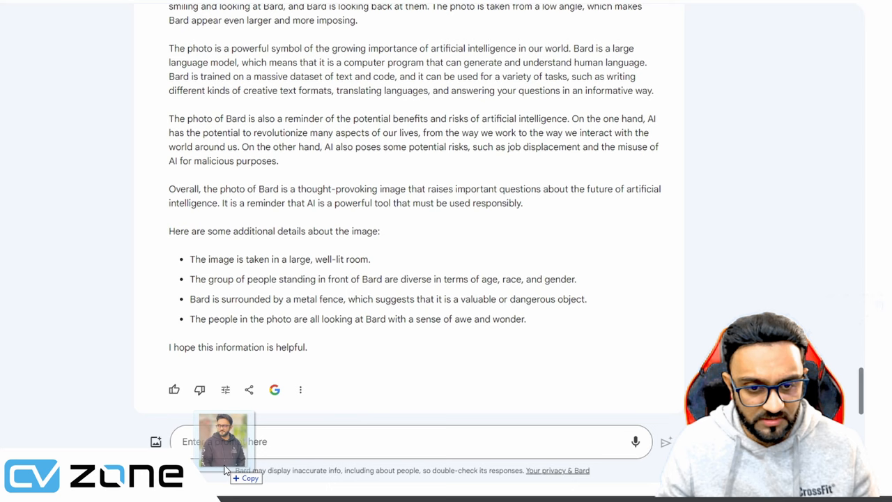
Send 'what is this' with the person's photo, which Bard declines to analyze
click(666, 441)
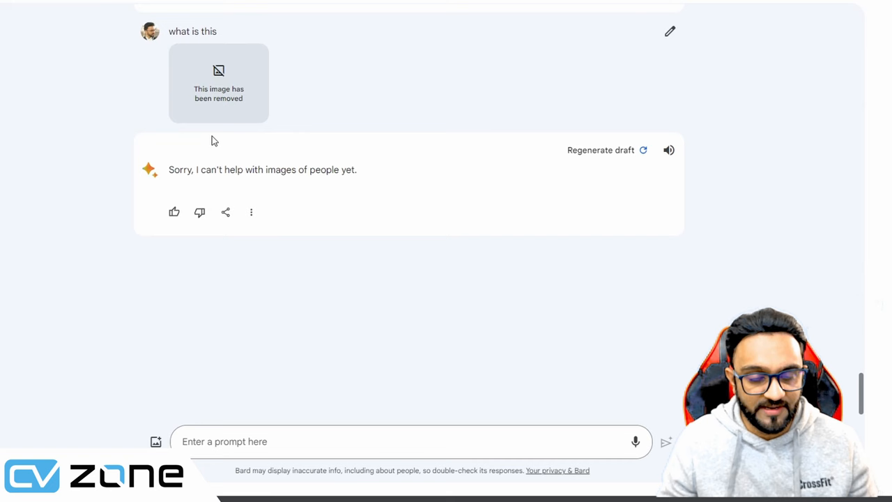
mouse_move(406, 181)
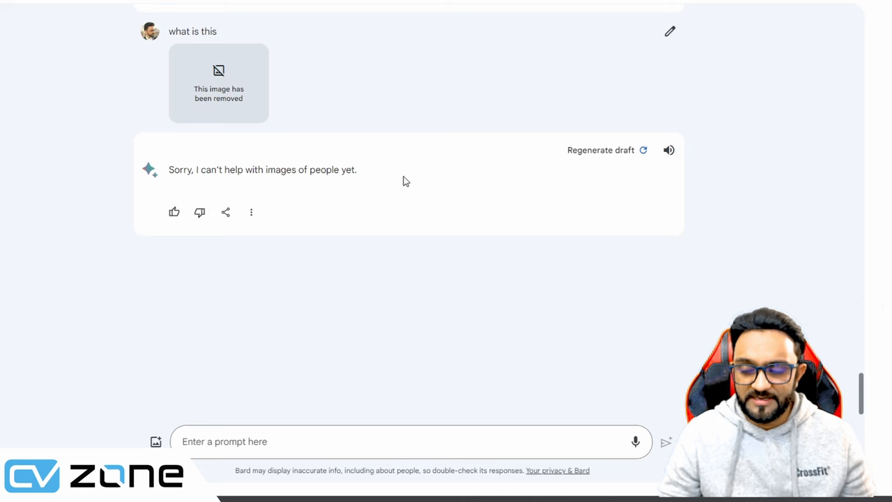